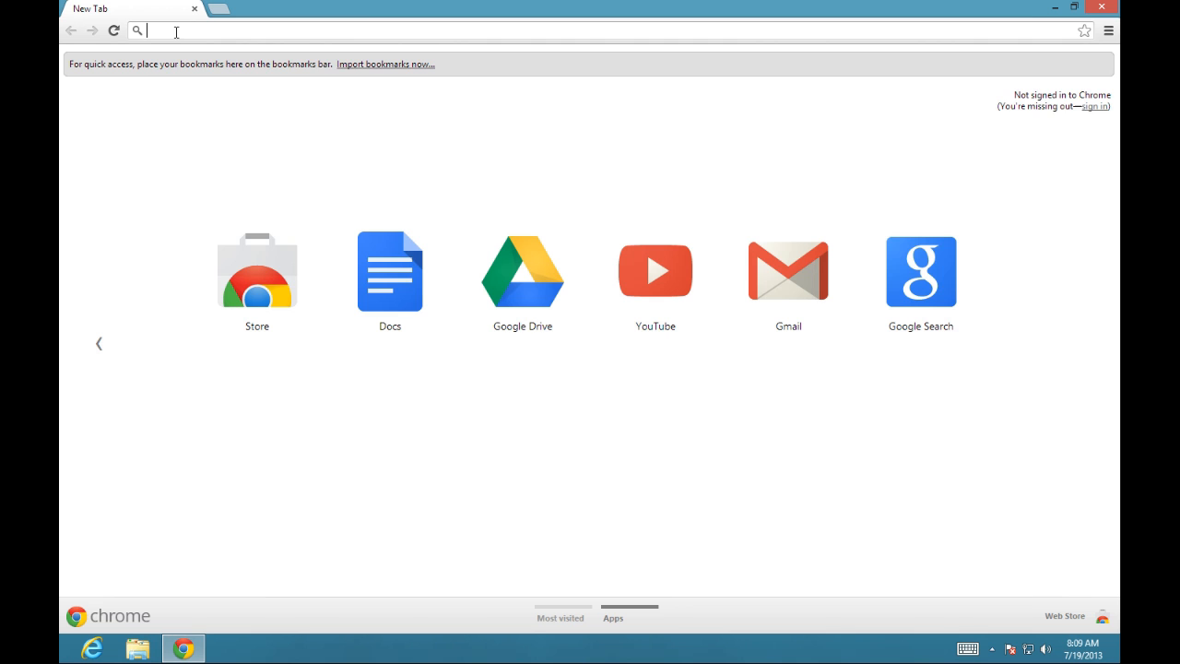
- Download the Classic Shell installer from its website and install it, approving the User Account Control prompt
{"action": "type", "text": "www.classic"}
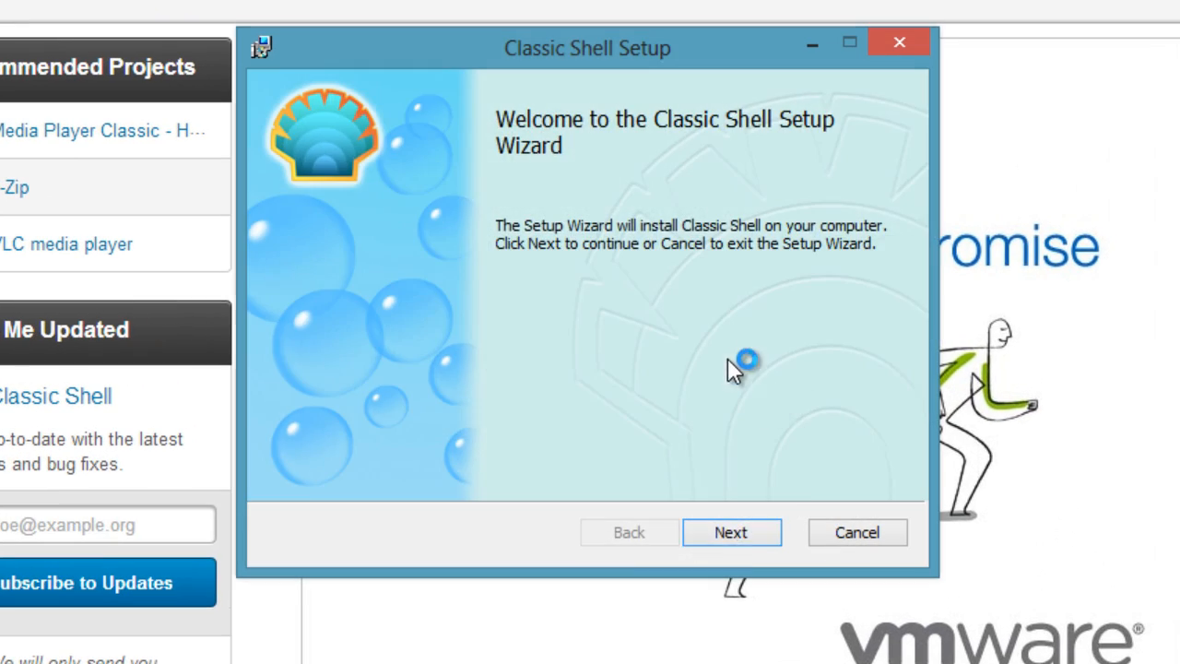
{"action": "left_click", "coordinate": [731, 532]}
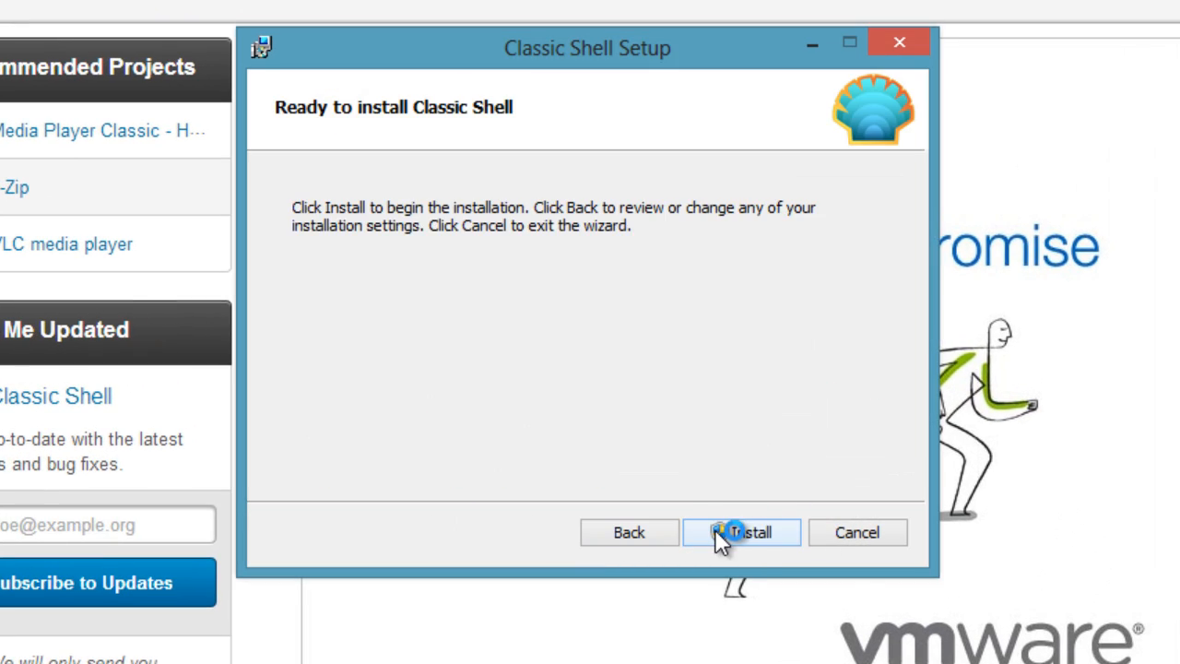
{"action": "left_click", "coordinate": [742, 532]}
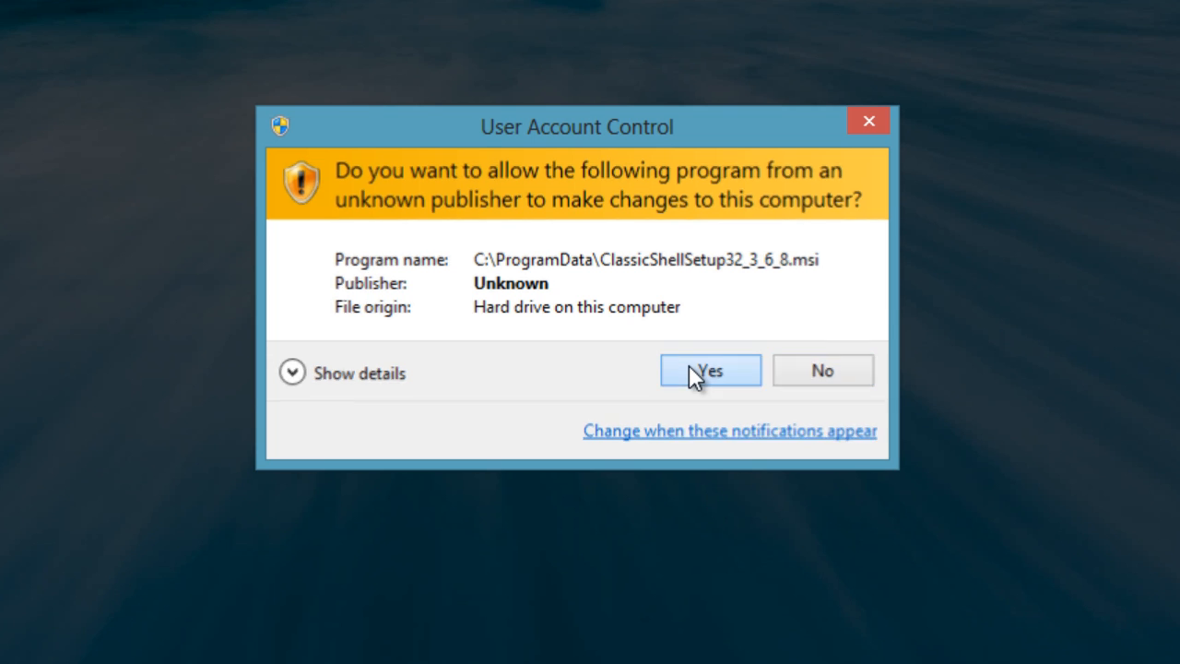
{"action": "left_click", "coordinate": [710, 370]}
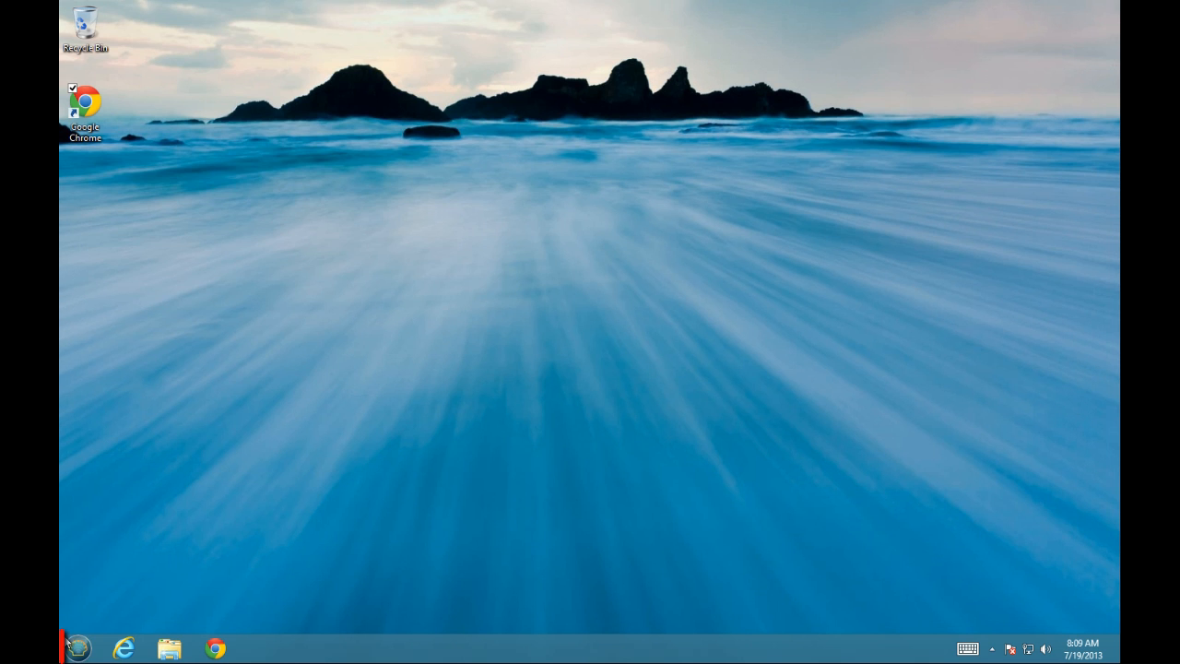
{"action": "left_click", "coordinate": [77, 649]}
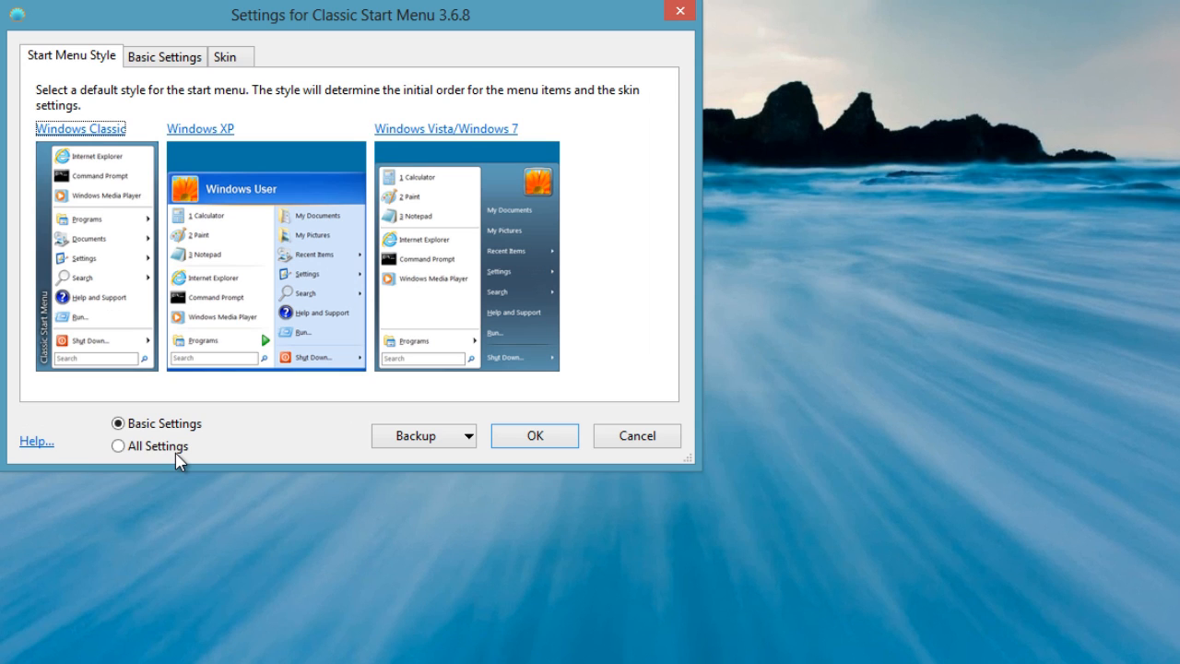
{"action": "mouse_move", "coordinate": [200, 128]}
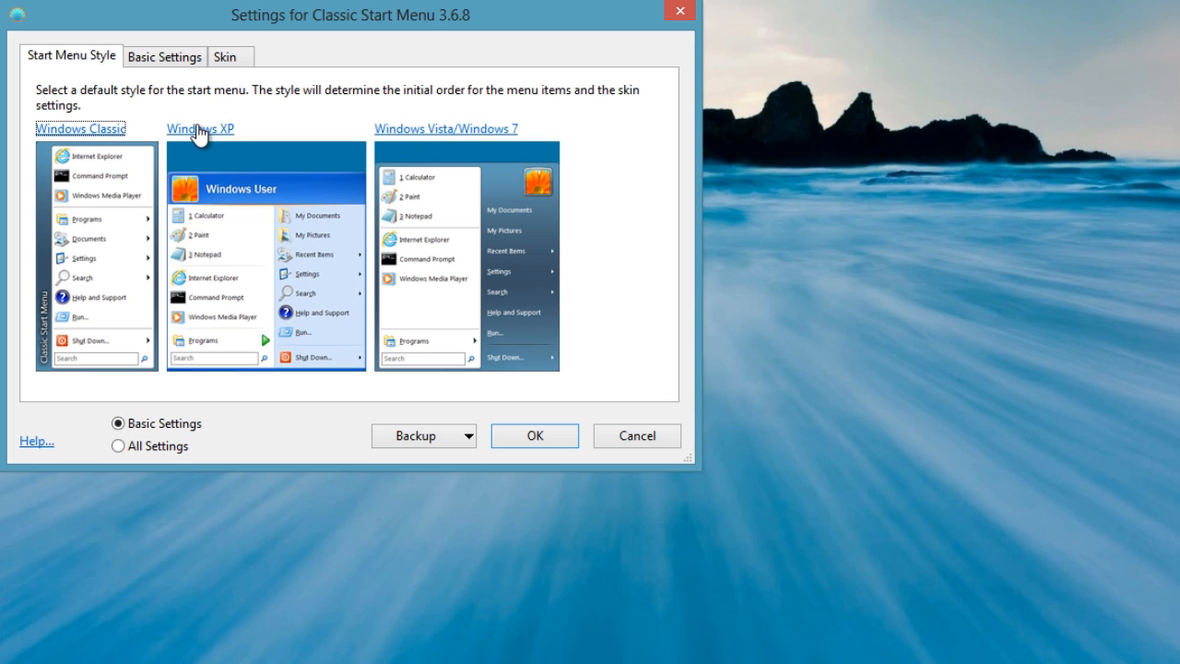
{"action": "mouse_move", "coordinate": [399, 136]}
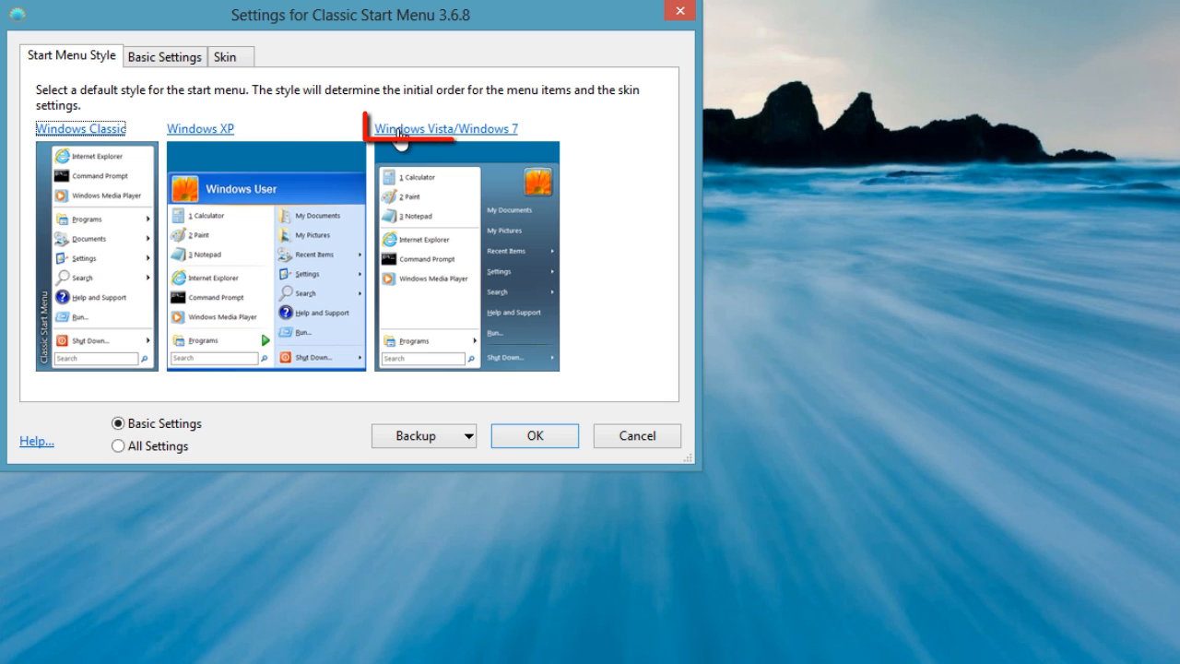
- Choose the Windows Vista/Windows 7 Start menu style and accept resetting menu items and skin
{"action": "left_click", "coordinate": [446, 128]}
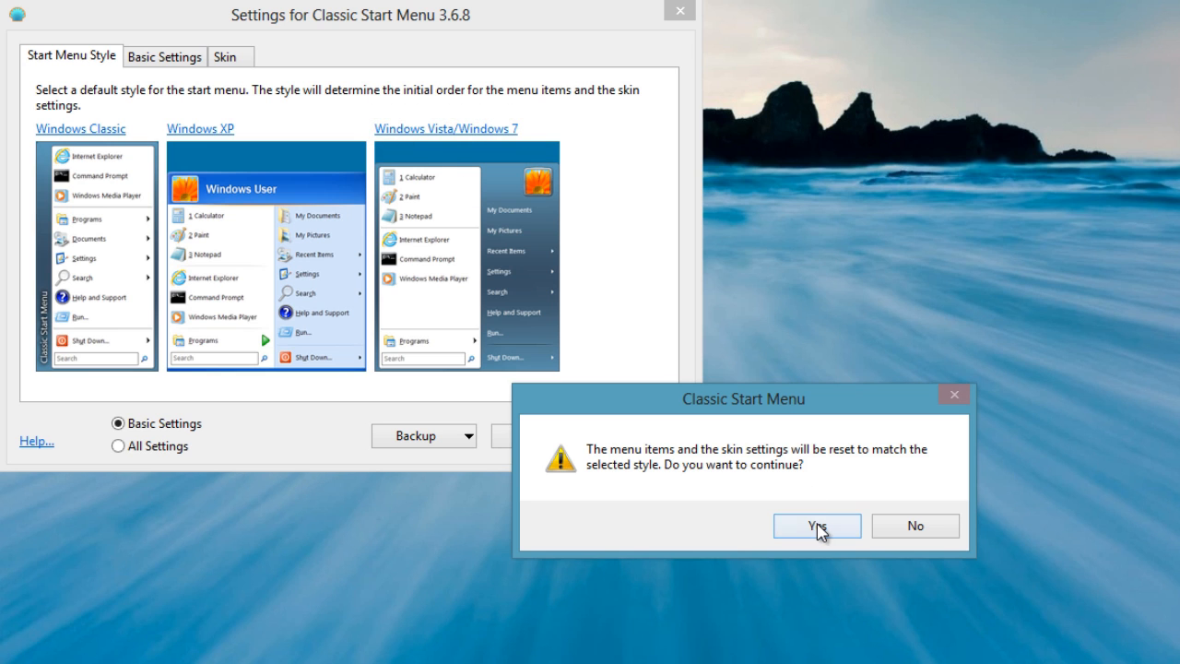
{"action": "left_click", "coordinate": [815, 526]}
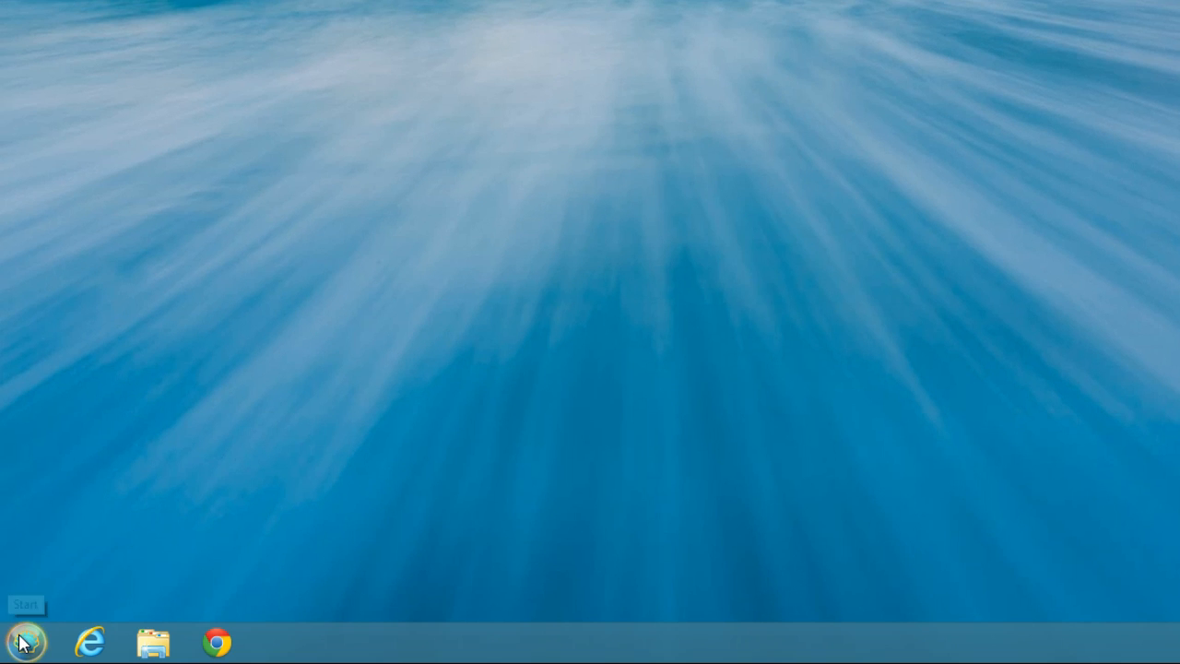
- Open the new Windows 7-style Start menu from the Start orb
{"action": "left_click", "coordinate": [25, 641]}
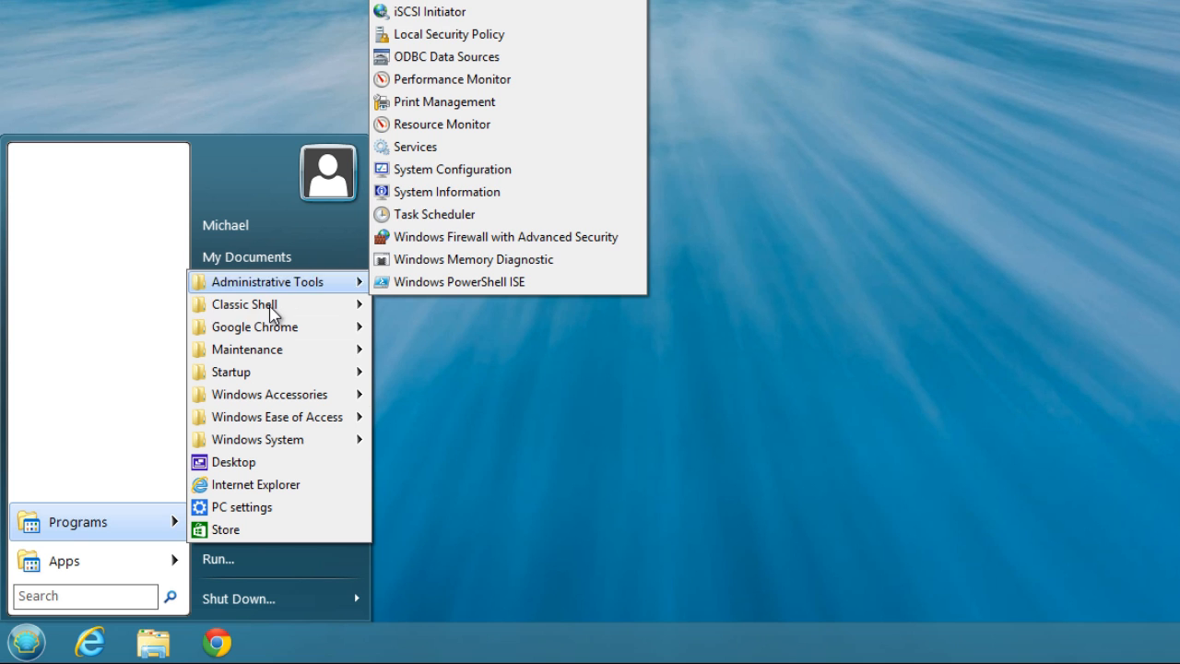
{"action": "mouse_move", "coordinate": [261, 326]}
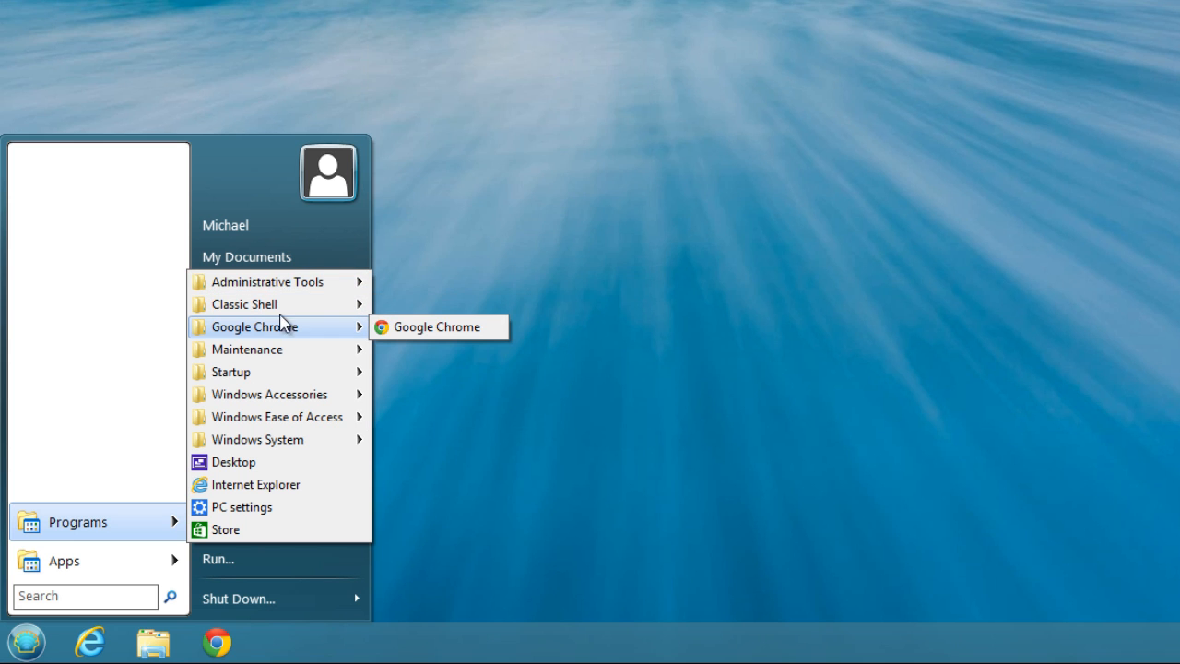